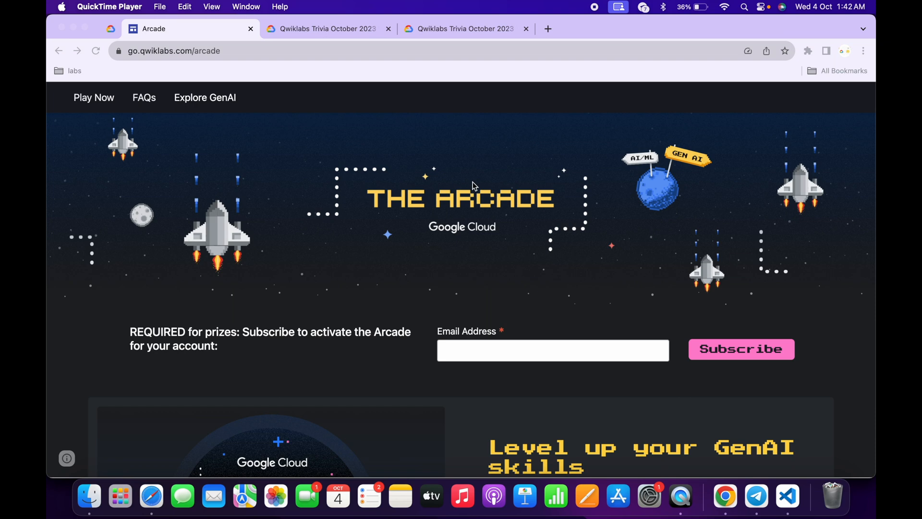
Scroll the Arcade page down to the Trivia October 2023 section with Week 1.
{"action": "scroll", "scroll_direction": "down", "scroll_amount": 3}
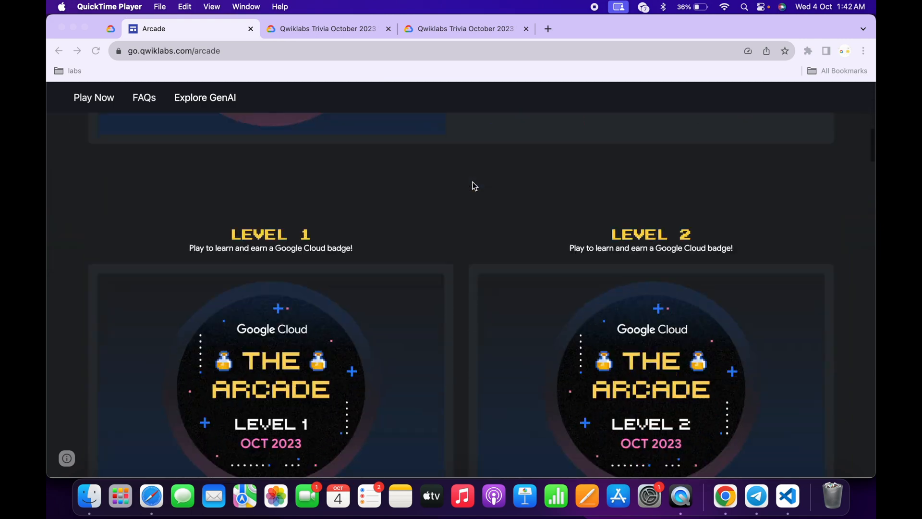
{"action": "scroll", "scroll_direction": "down", "scroll_amount": 3}
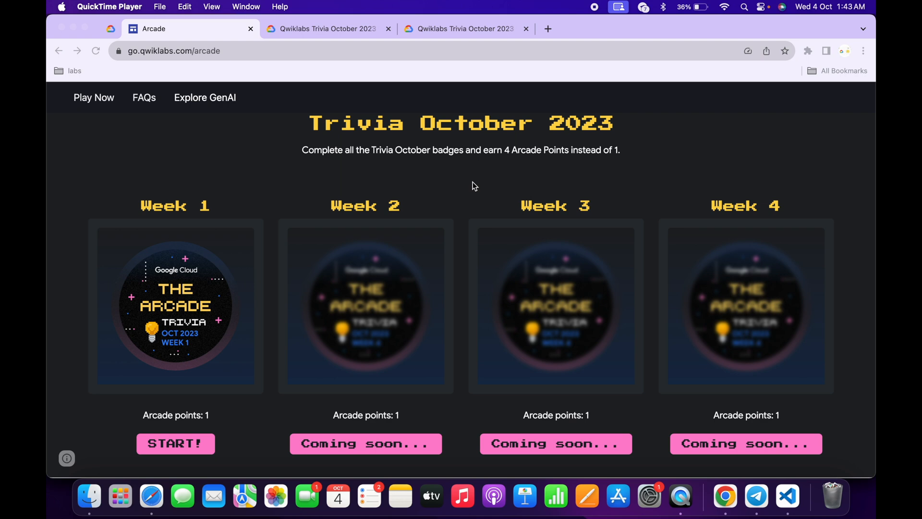
{"action": "mouse_move", "coordinate": [203, 440]}
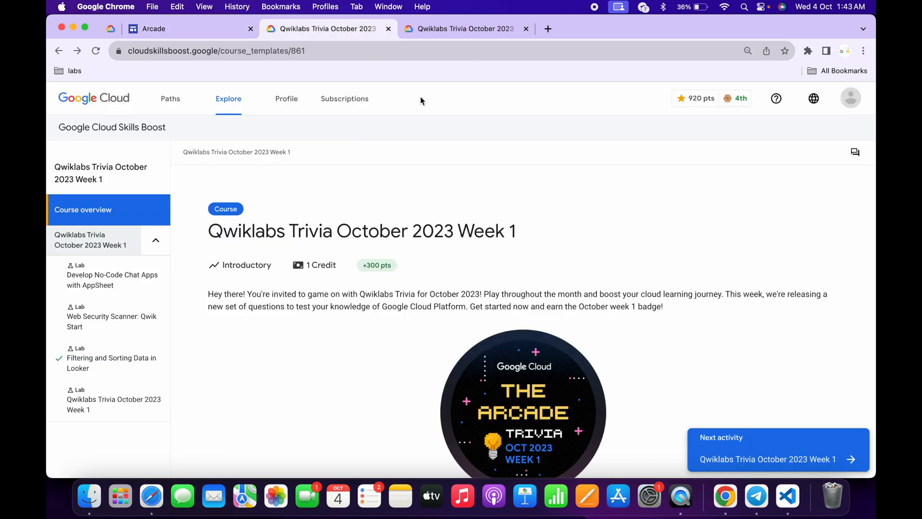
Scroll the Week 1 course overview down toward its lab list.
{"action": "scroll", "scroll_direction": "down", "scroll_amount": 3}
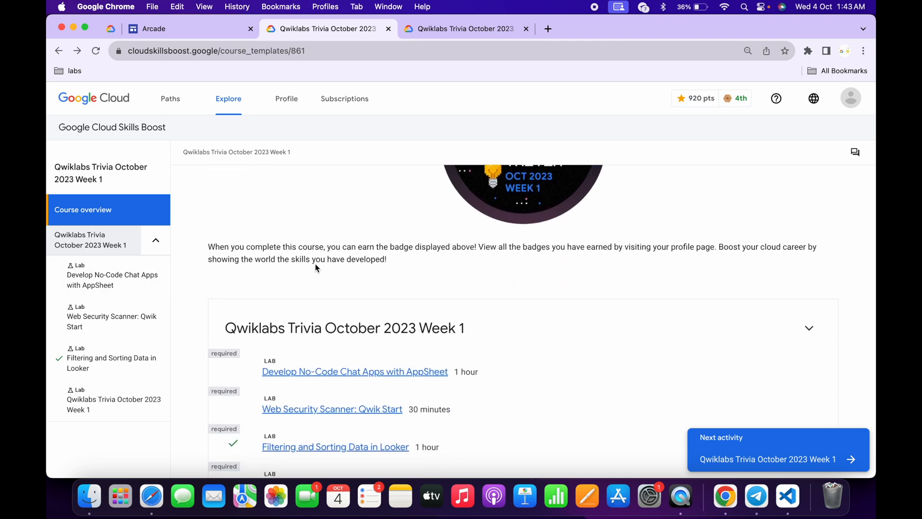
{"action": "scroll", "scroll_direction": "down", "scroll_amount": 3}
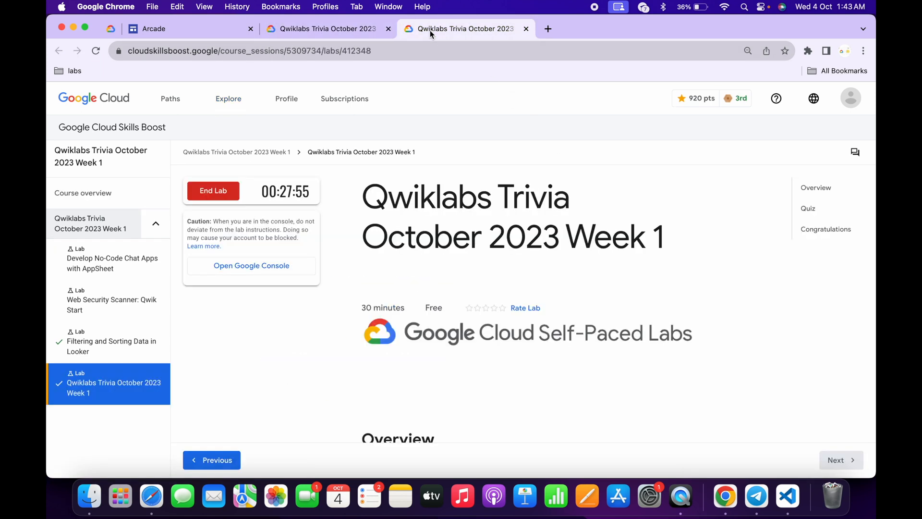
Answer questions 1-3: First Message, chat app deployment, and gcloud app deploy.
{"action": "scroll", "scroll_direction": "down", "scroll_amount": 3}
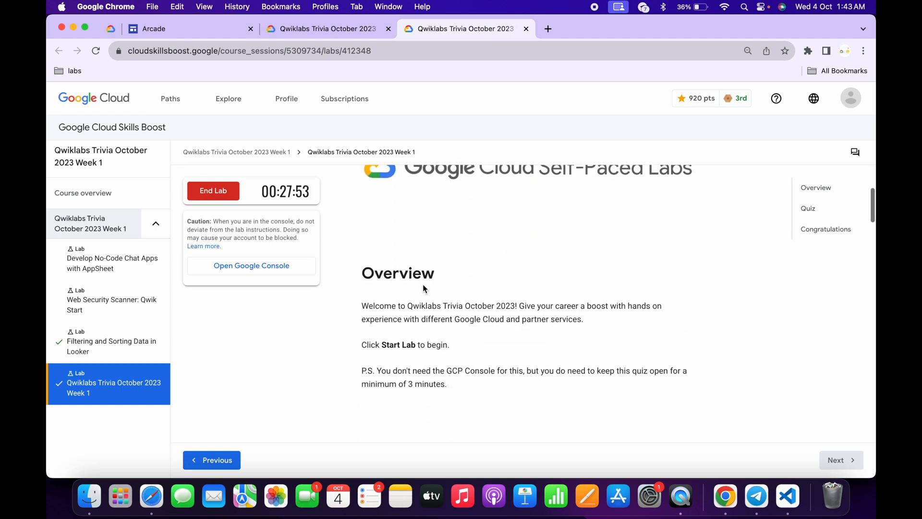
{"action": "left_click", "coordinate": [807, 207]}
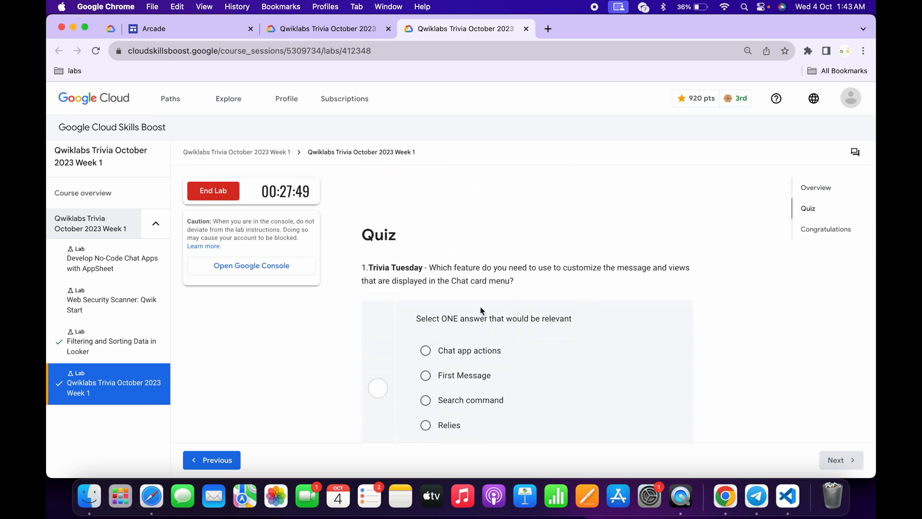
{"action": "left_click", "coordinate": [425, 338]}
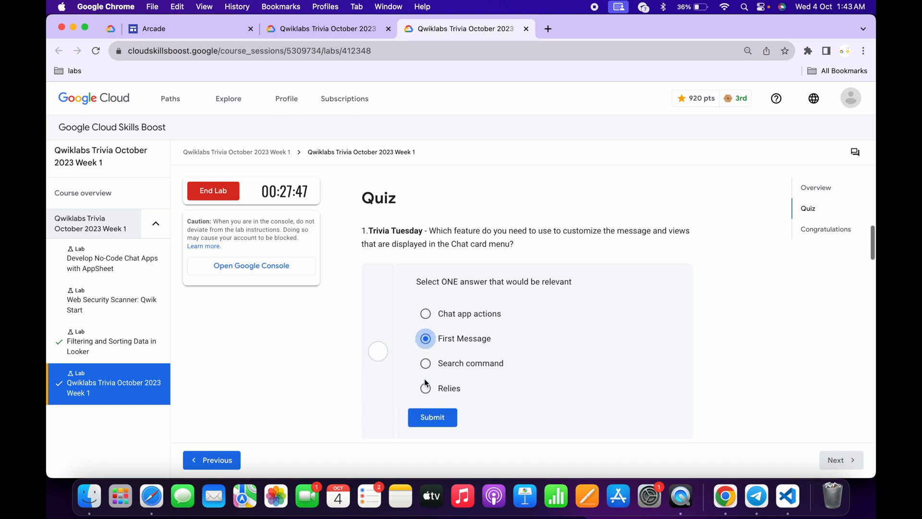
{"action": "left_click", "coordinate": [432, 417]}
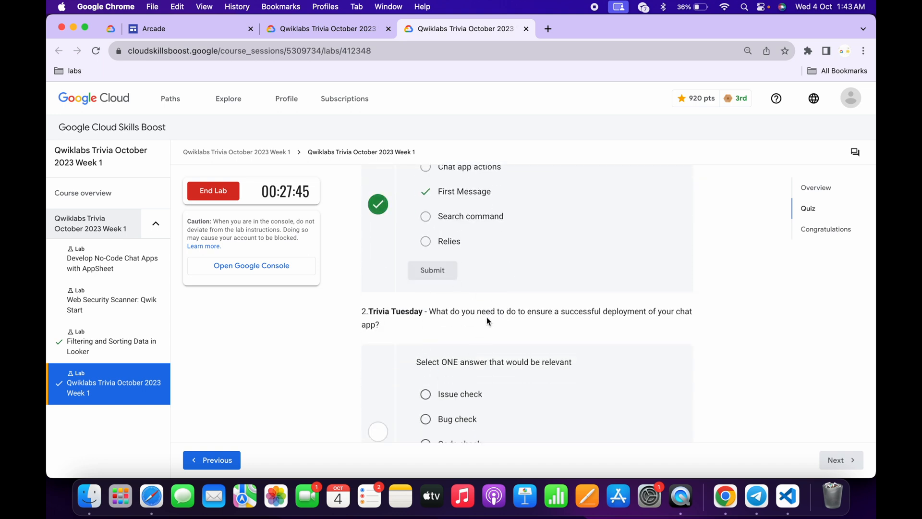
{"action": "scroll", "scroll_direction": "down", "scroll_amount": 3}
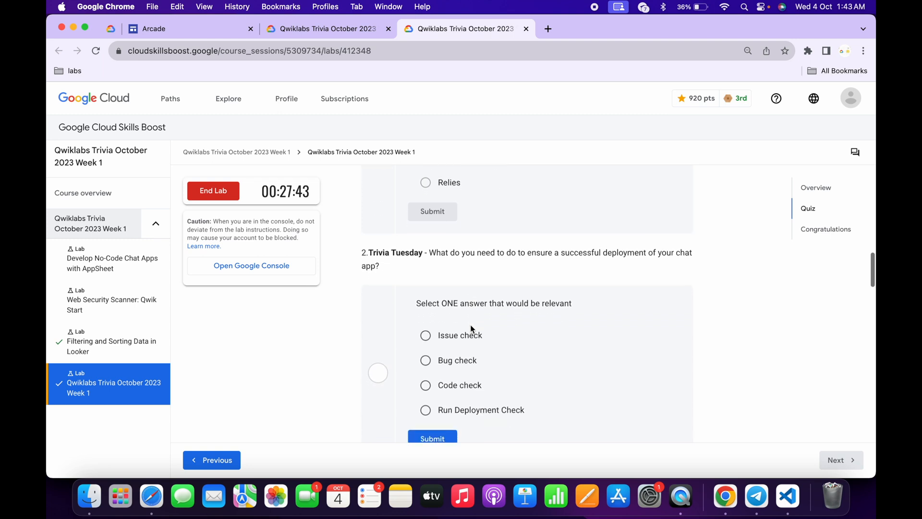
{"action": "left_click", "coordinate": [425, 410]}
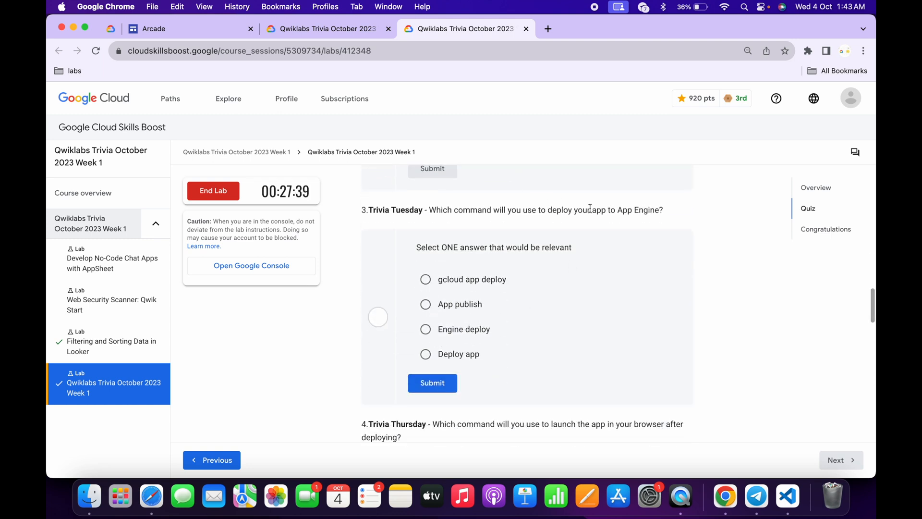
{"action": "left_click", "coordinate": [426, 279]}
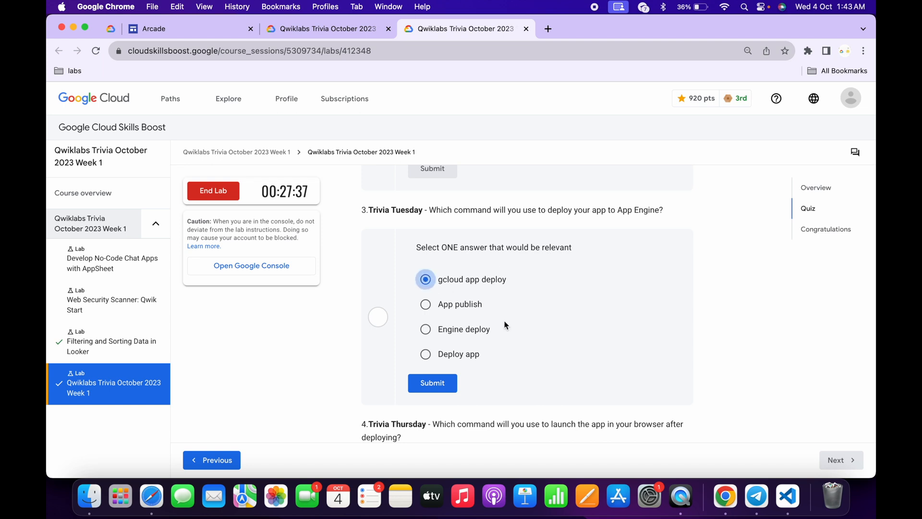
Answer questions 5 and 6 with descriptive model names and visualizations, then submit.
{"action": "scroll", "scroll_direction": "down", "scroll_amount": 3}
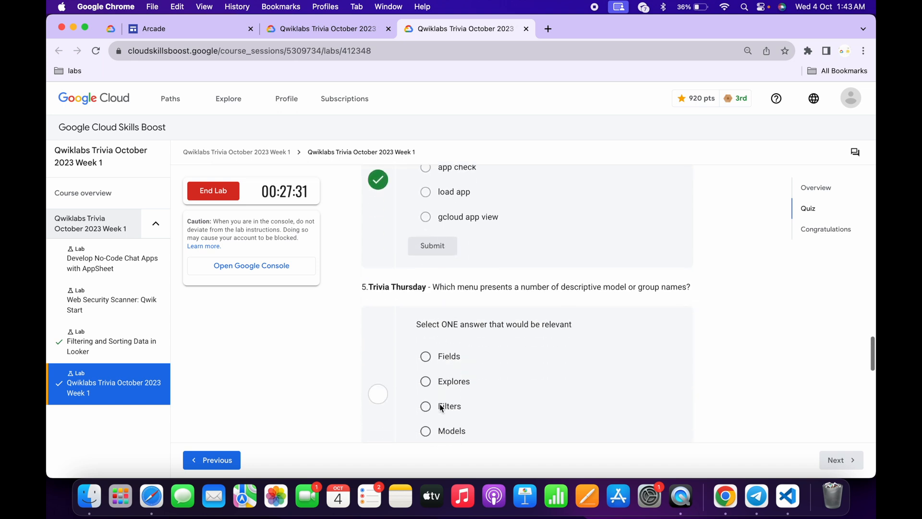
{"action": "scroll", "scroll_direction": "down", "scroll_amount": 3}
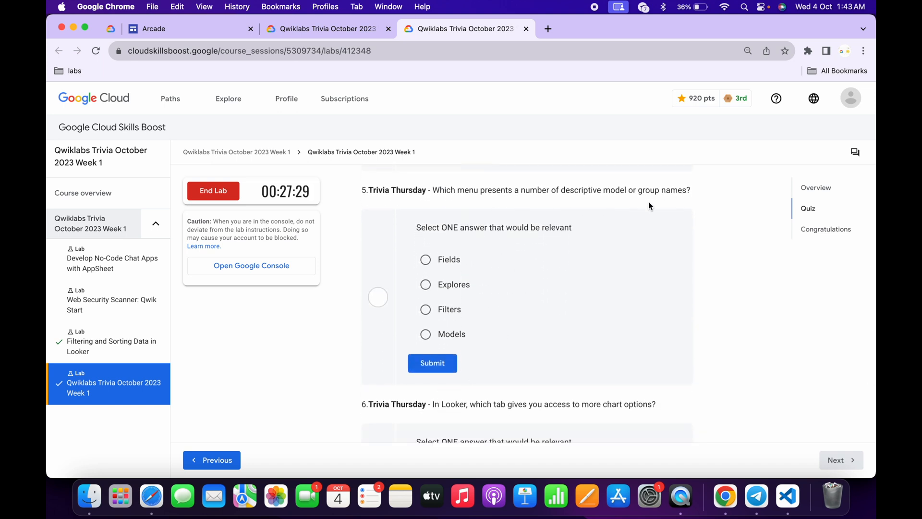
{"action": "left_click", "coordinate": [425, 284]}
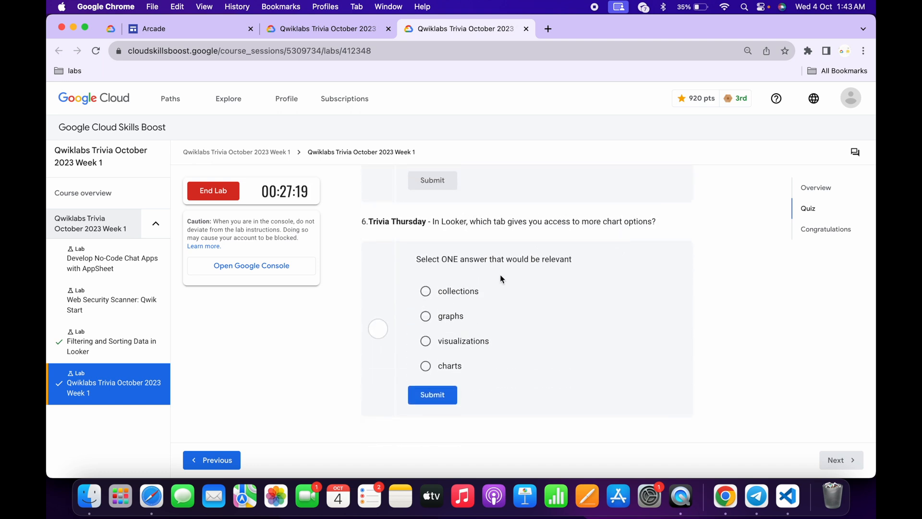
{"action": "left_click", "coordinate": [425, 340]}
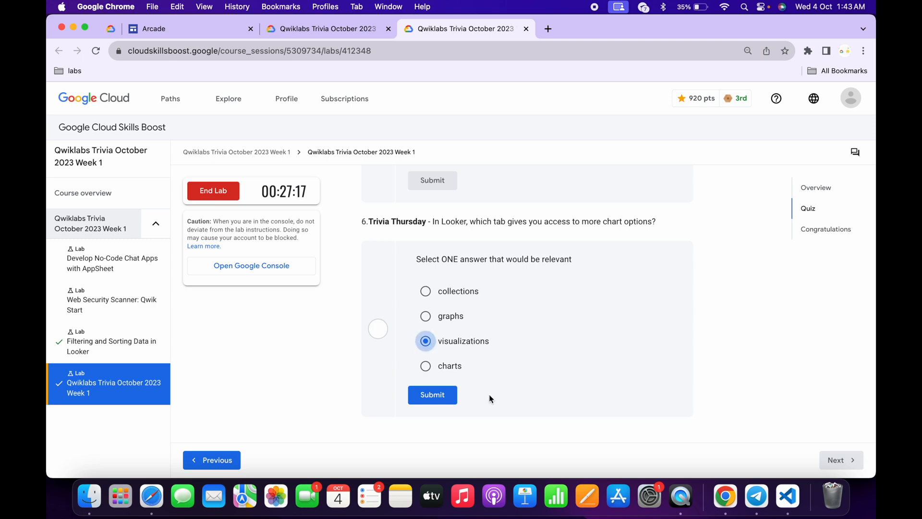
{"action": "left_click", "coordinate": [432, 394]}
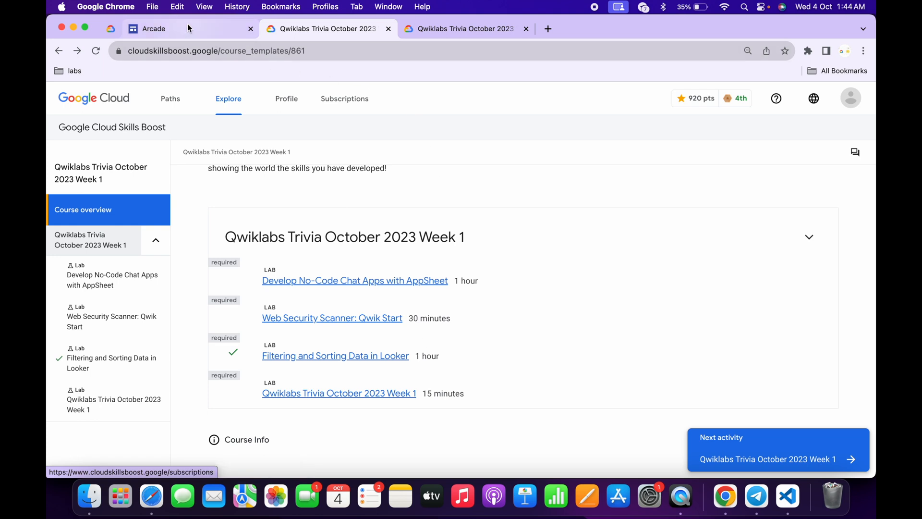
View the Arcade Trivia October 2023 listing, then return to the Week 1 course page.
{"action": "left_click", "coordinate": [154, 28]}
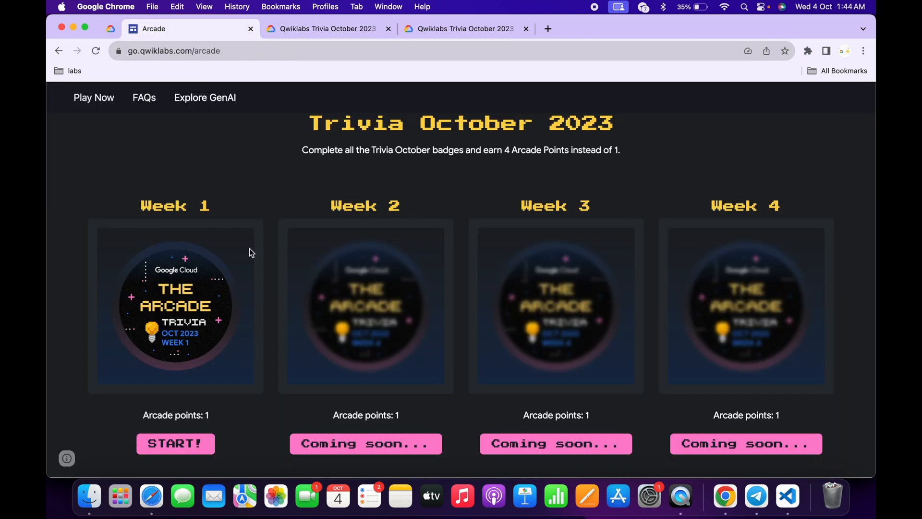
{"action": "mouse_move", "coordinate": [169, 209]}
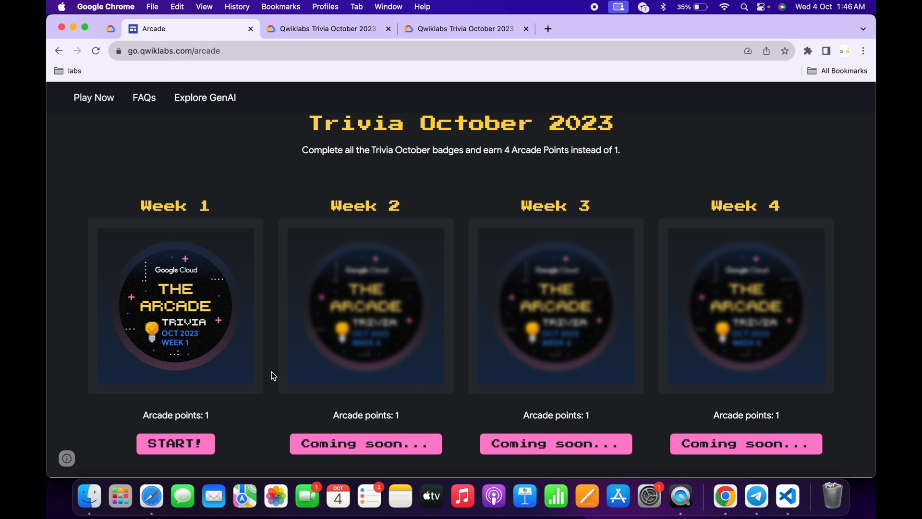
{"action": "left_click", "coordinate": [328, 28]}
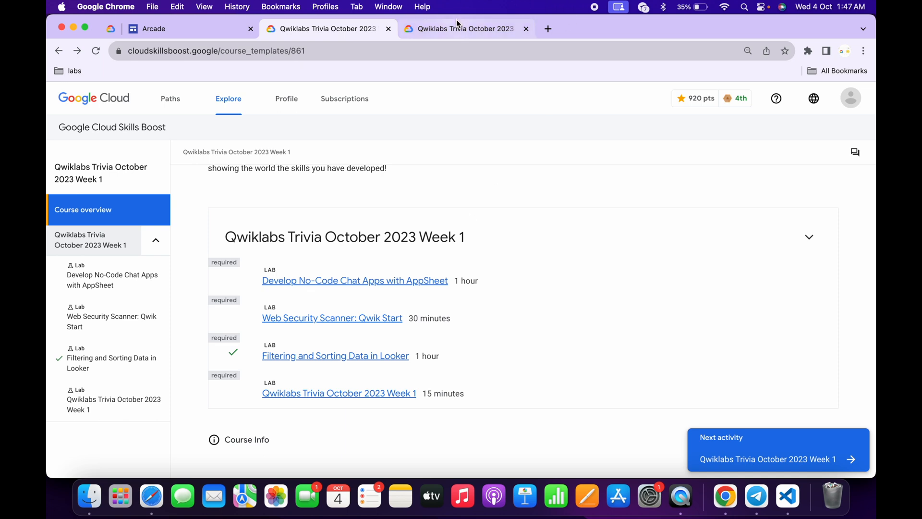
Reload the course to show the Week 1 trivia lab's green tick, then reopen the lab.
{"action": "left_click", "coordinate": [775, 450]}
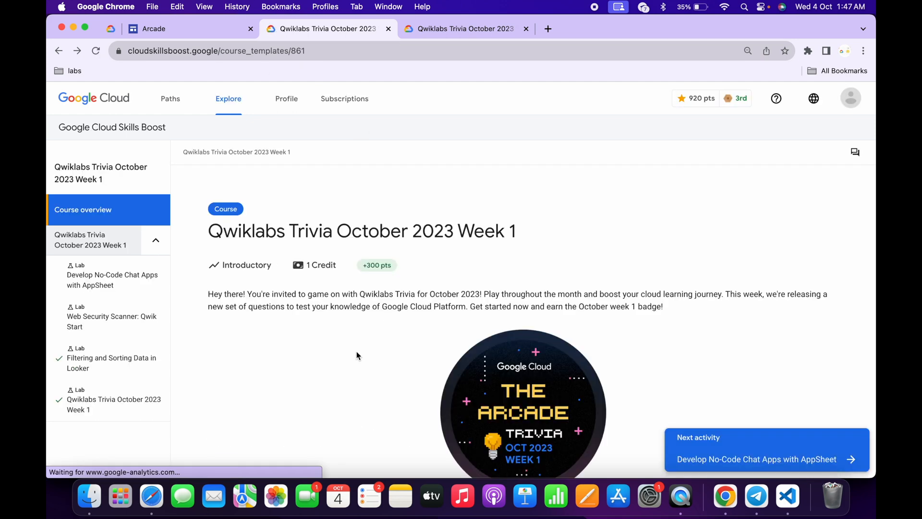
{"action": "scroll", "scroll_direction": "down", "scroll_amount": 3}
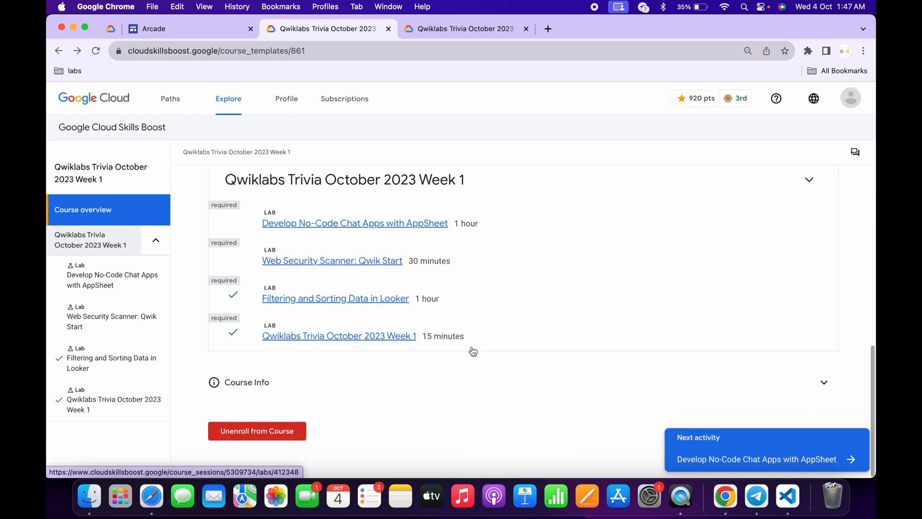
{"action": "mouse_move", "coordinate": [339, 335]}
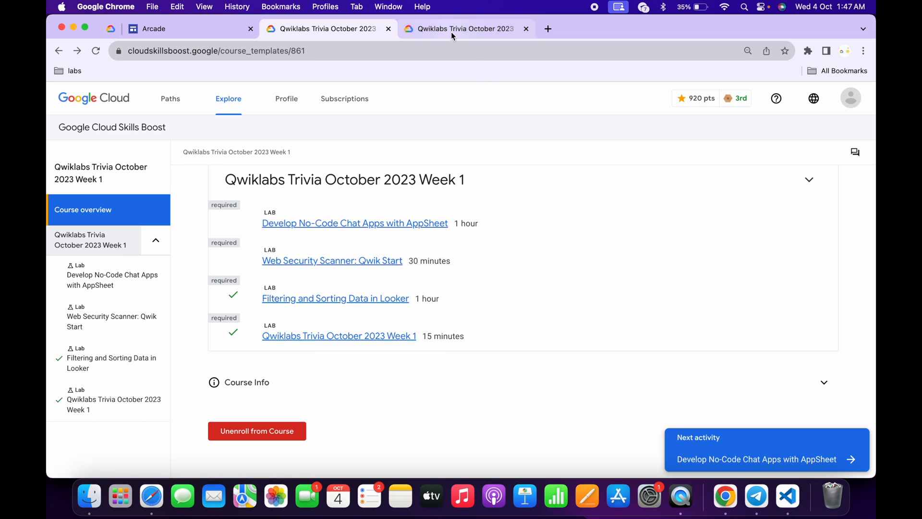
{"action": "left_click", "coordinate": [339, 336]}
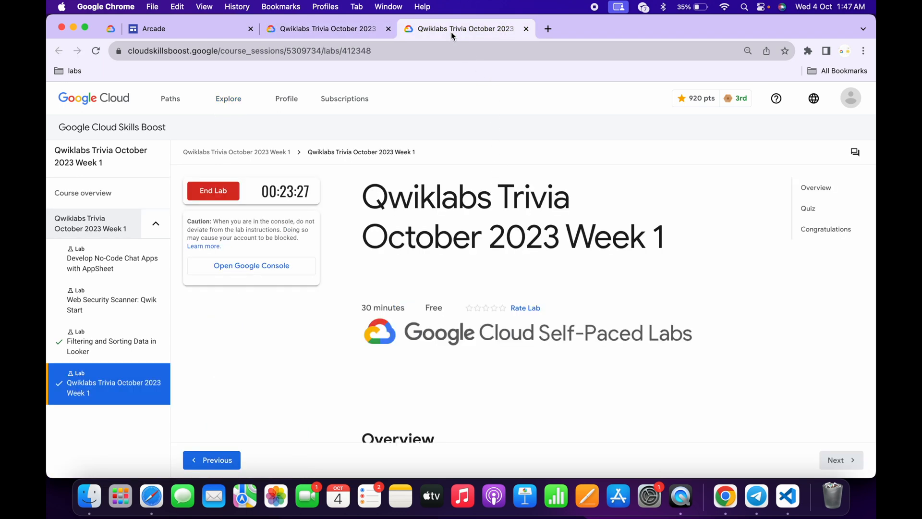